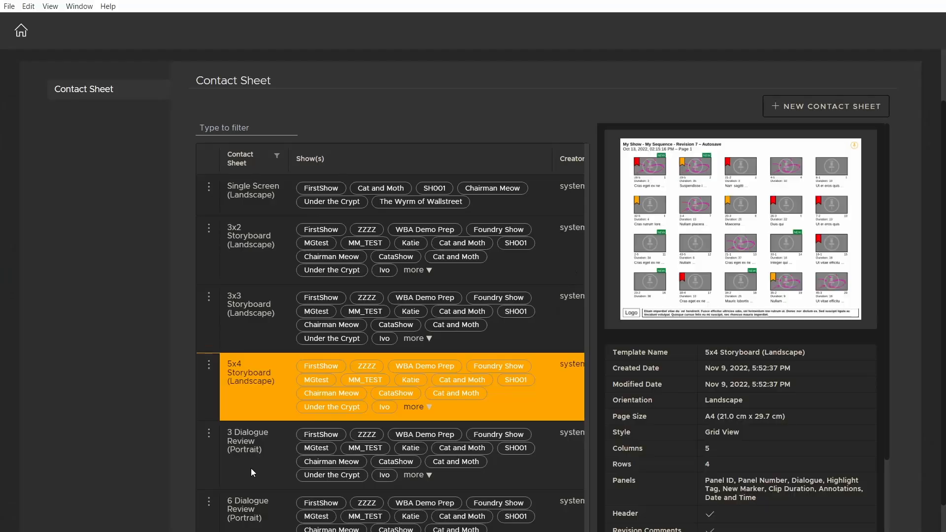
# Step: Start a new contact sheet template, pick a layout style, then open the Management Console
pyautogui.click(248, 441)
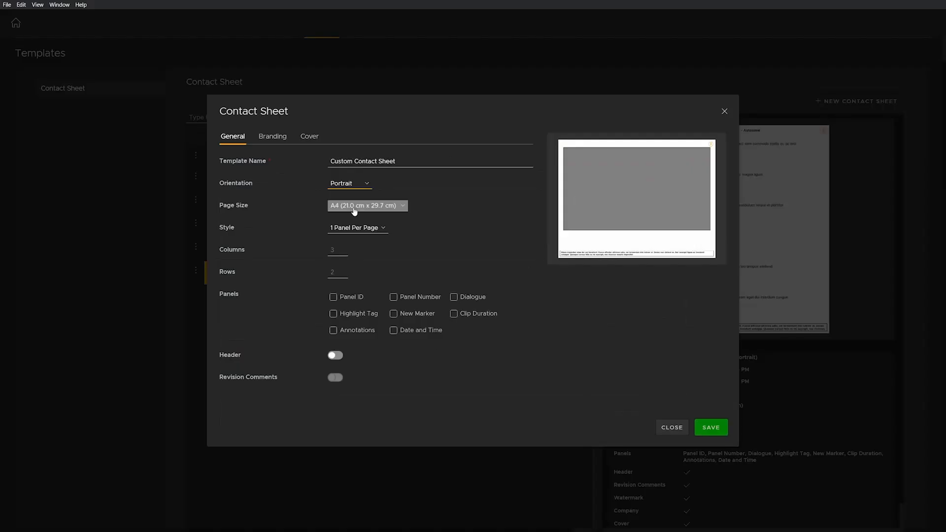
pyautogui.click(358, 228)
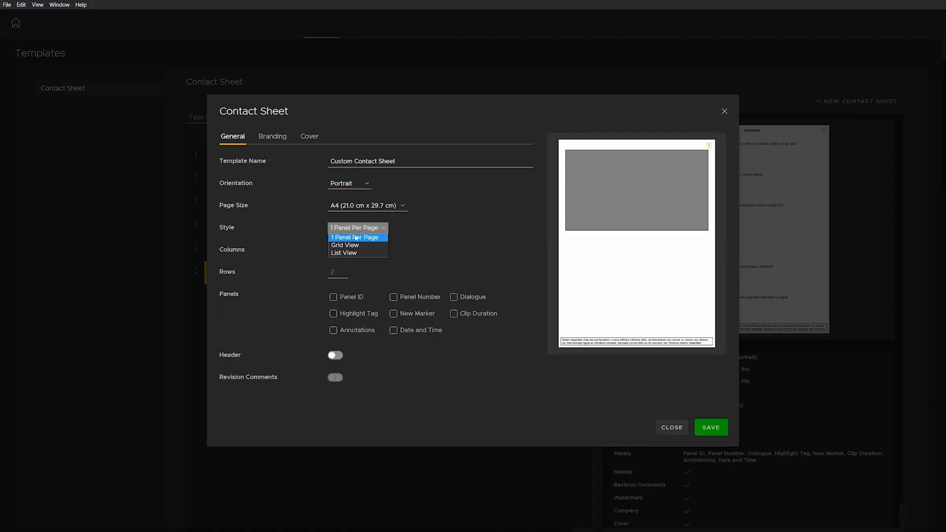
pyautogui.click(344, 246)
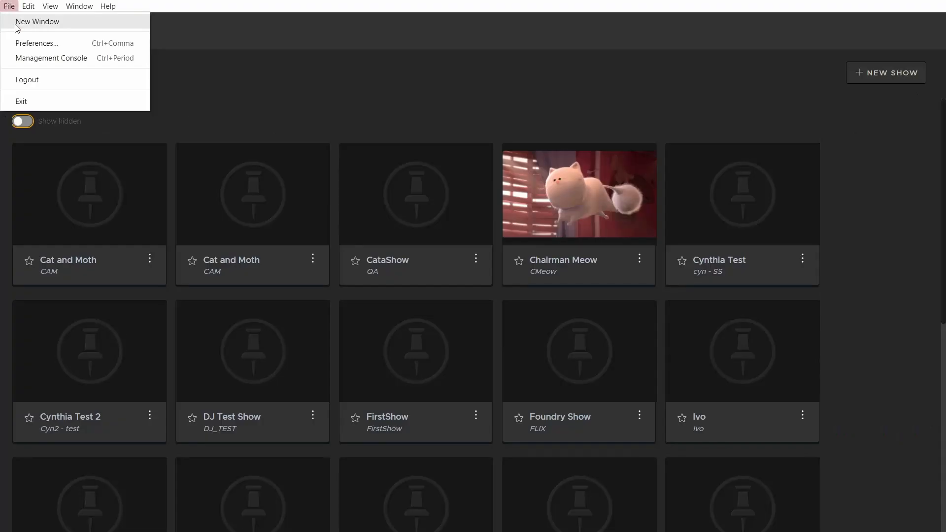
pyautogui.click(51, 59)
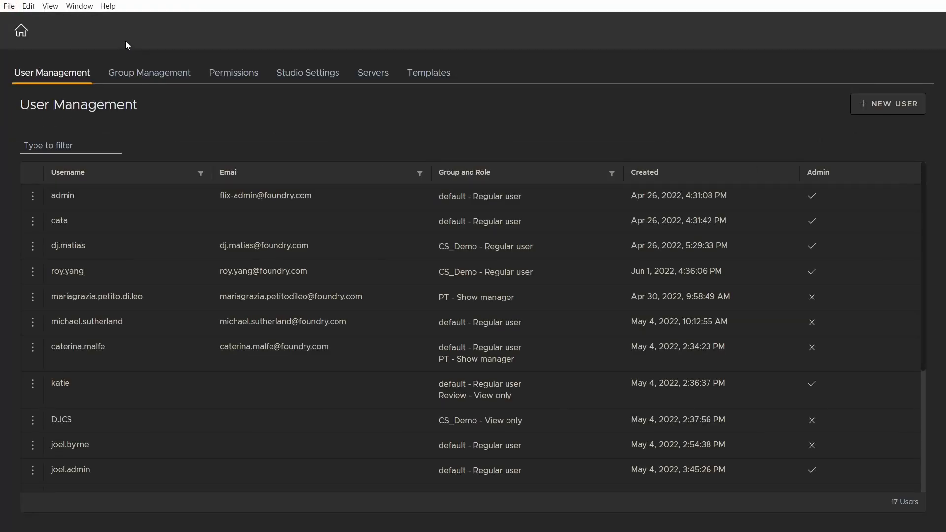
# Step: Inspect the built-in 3x2 and 3x3 Storyboard templates in the Templates section
pyautogui.click(429, 72)
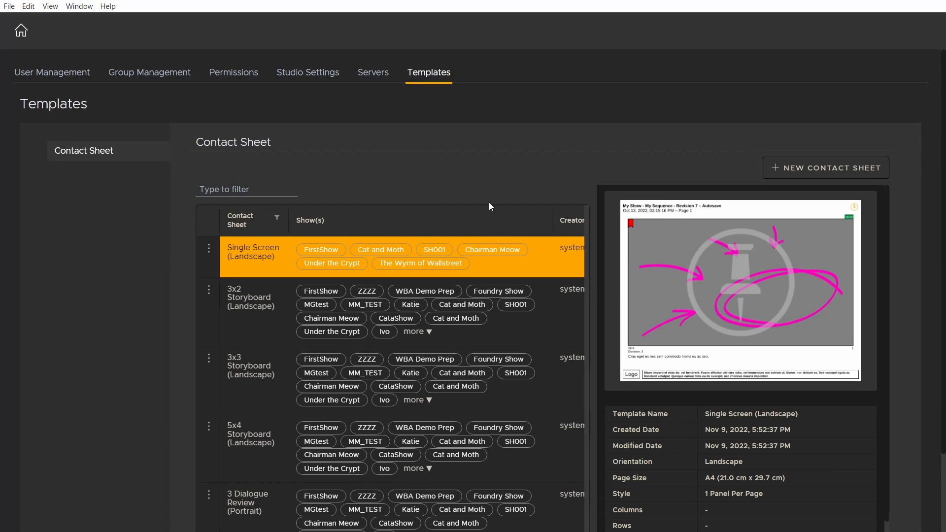
pyautogui.scroll(-3)
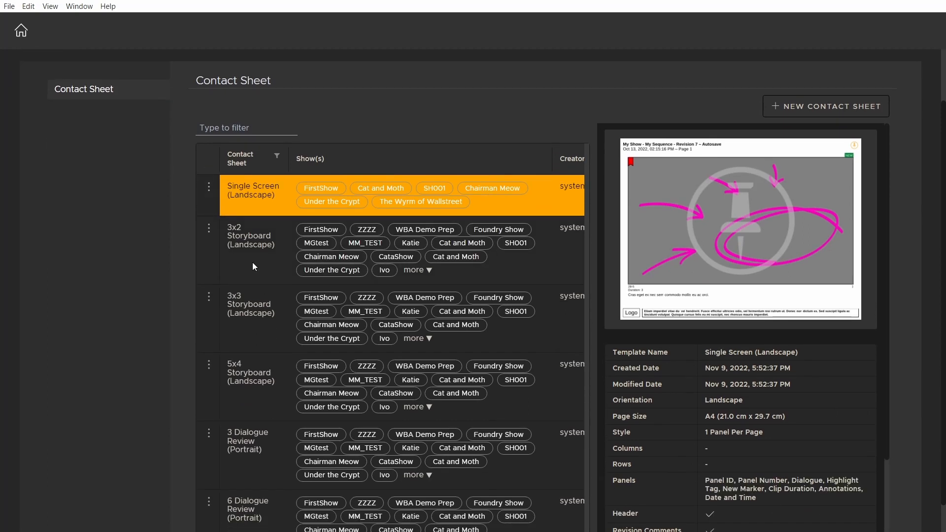
pyautogui.click(250, 236)
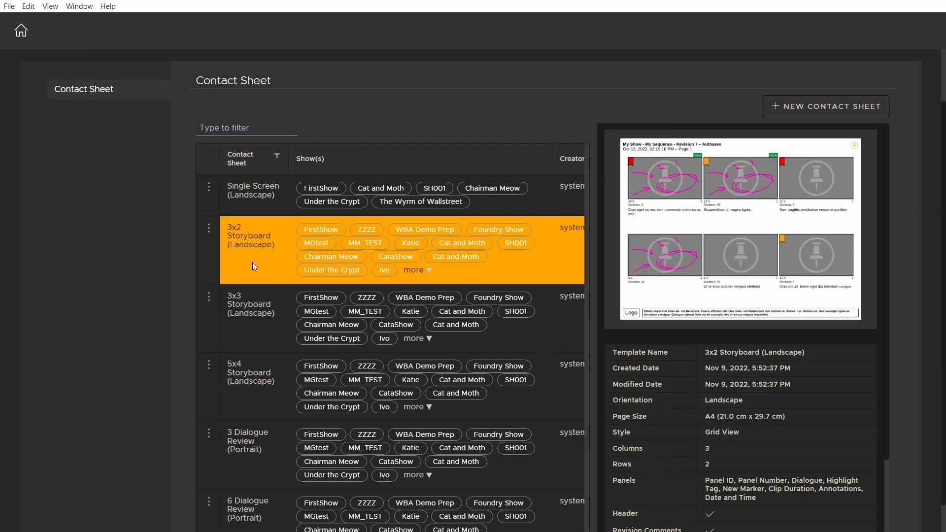
pyautogui.moveTo(251, 334)
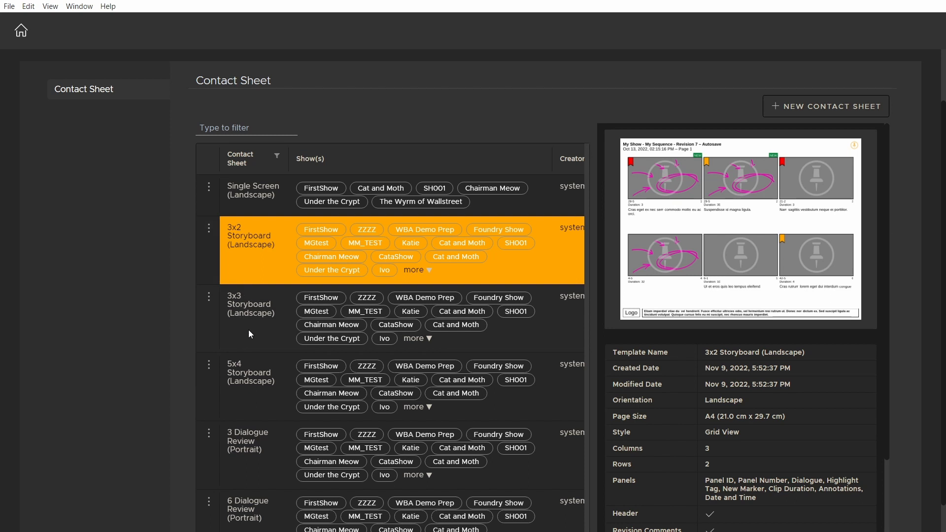
pyautogui.click(249, 304)
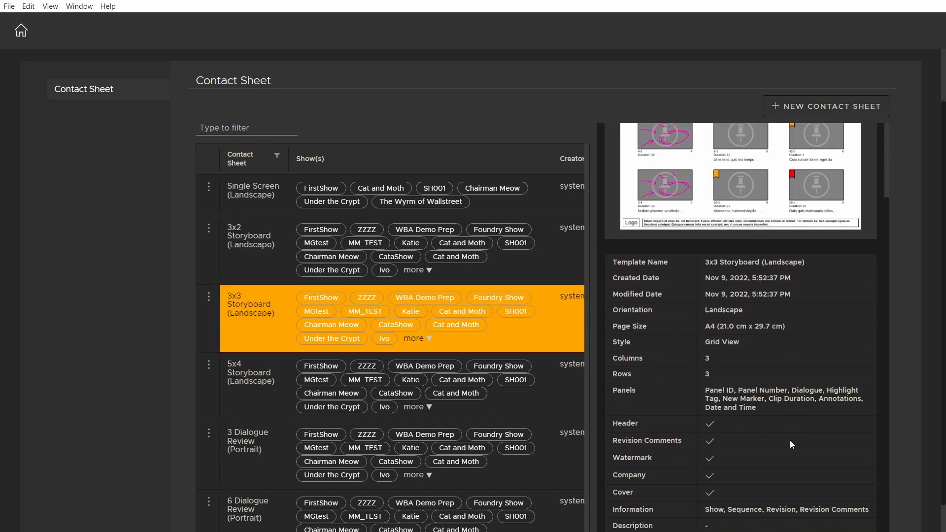
pyautogui.moveTo(328, 412)
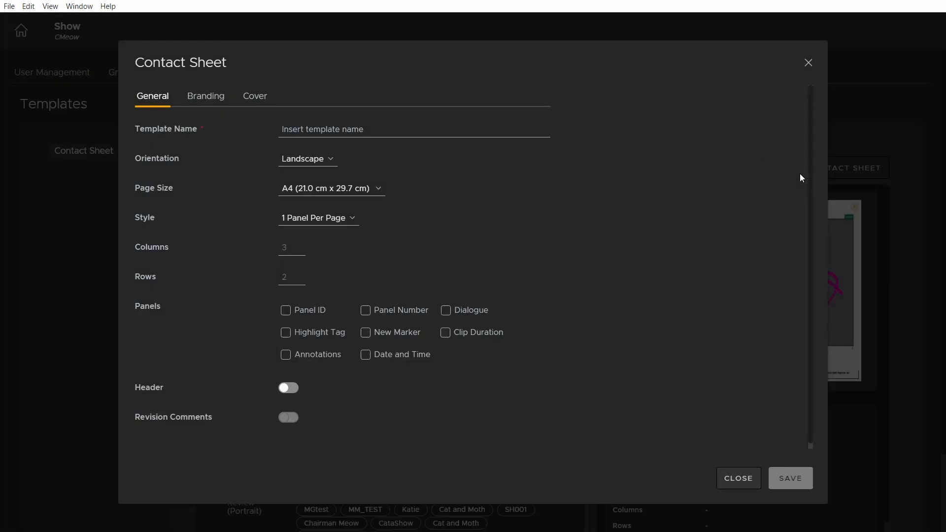
pyautogui.moveTo(352, 123)
pyautogui.write('Awesome Show')
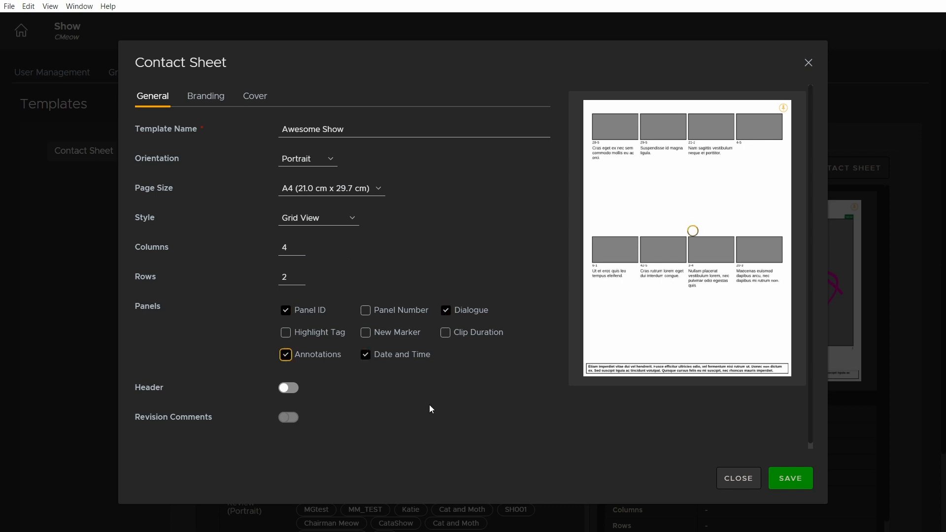
# Step: Enable the page header on the Awesome Show template and move to Branding options
pyautogui.click(288, 417)
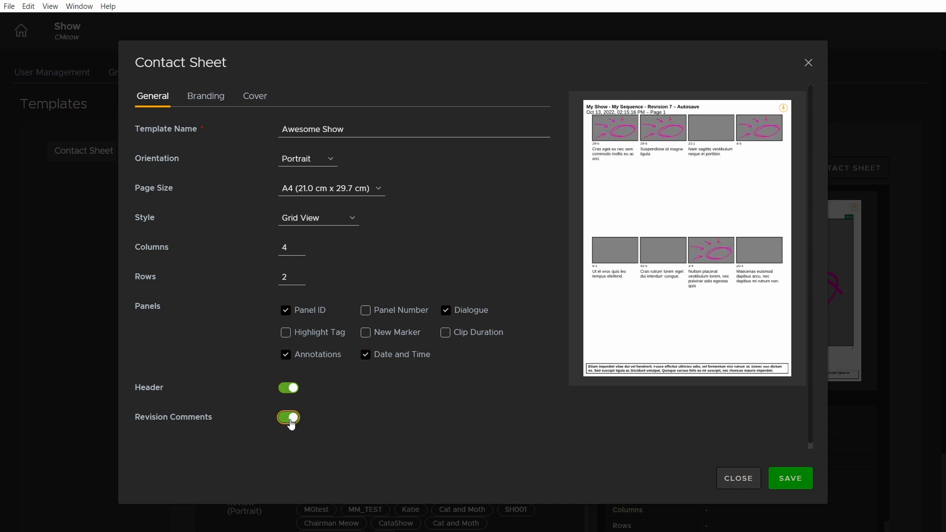
pyautogui.click(206, 96)
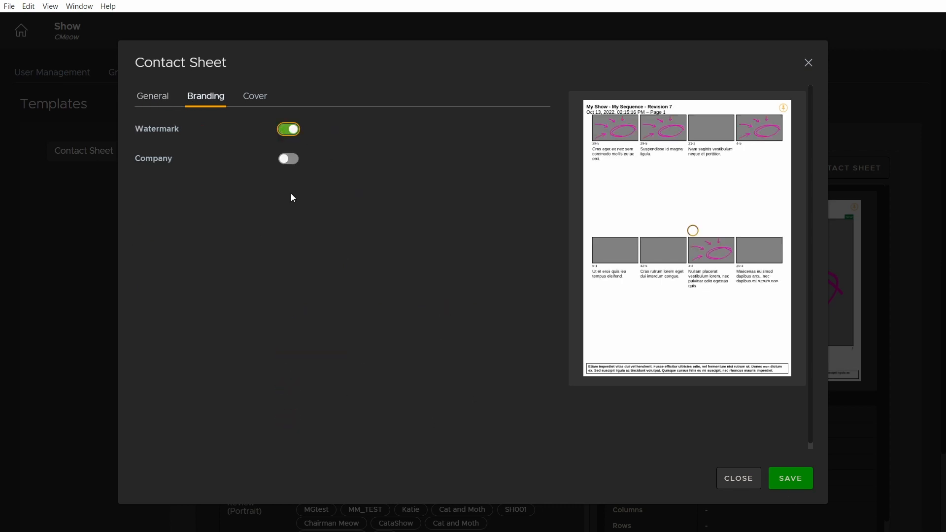